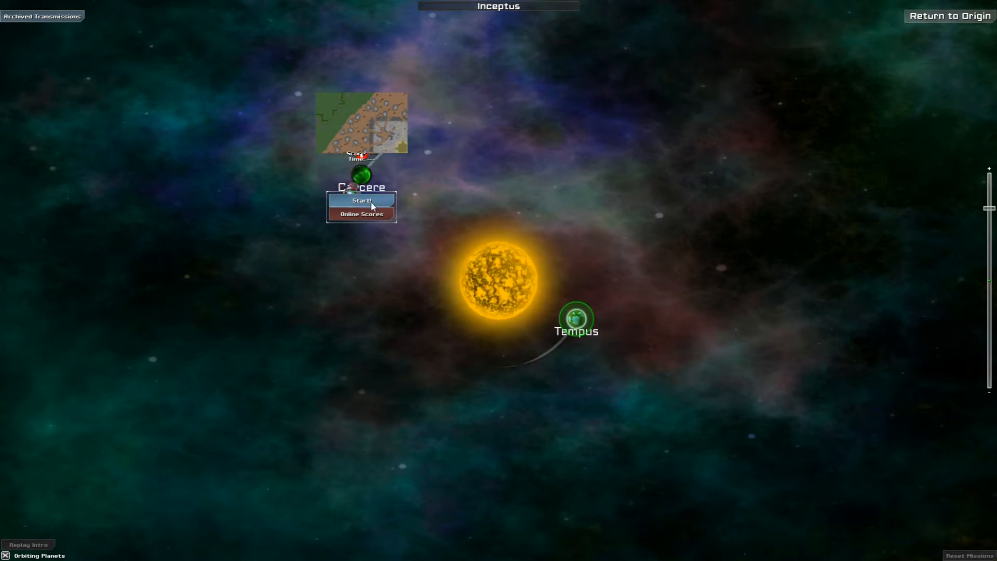
Step: Start the Carcere mission and page through all seven briefing messages until it closes
{"action": "left_click", "coordinate": [360, 199]}
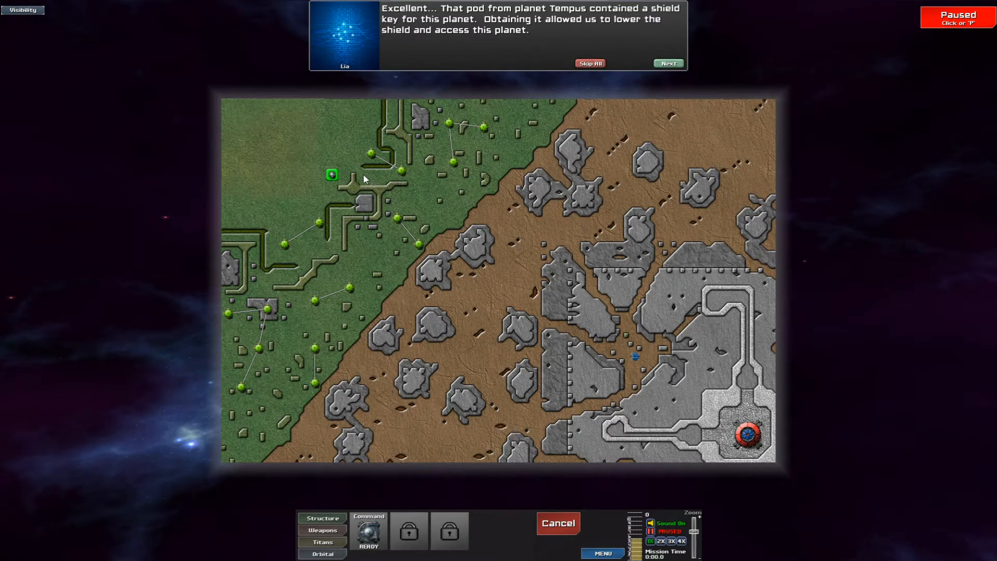
{"action": "mouse_move", "coordinate": [521, 283]}
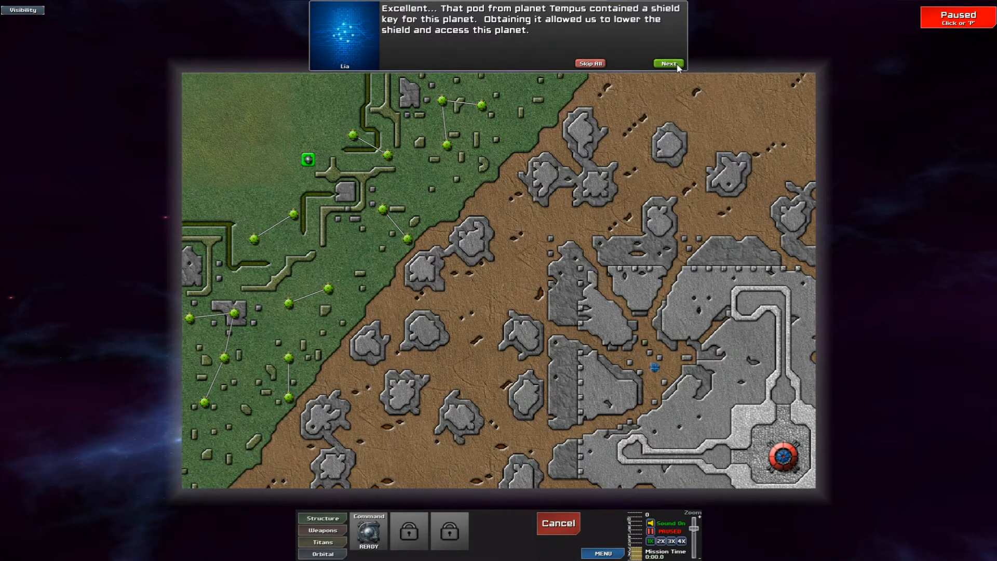
{"action": "left_click", "coordinate": [668, 63]}
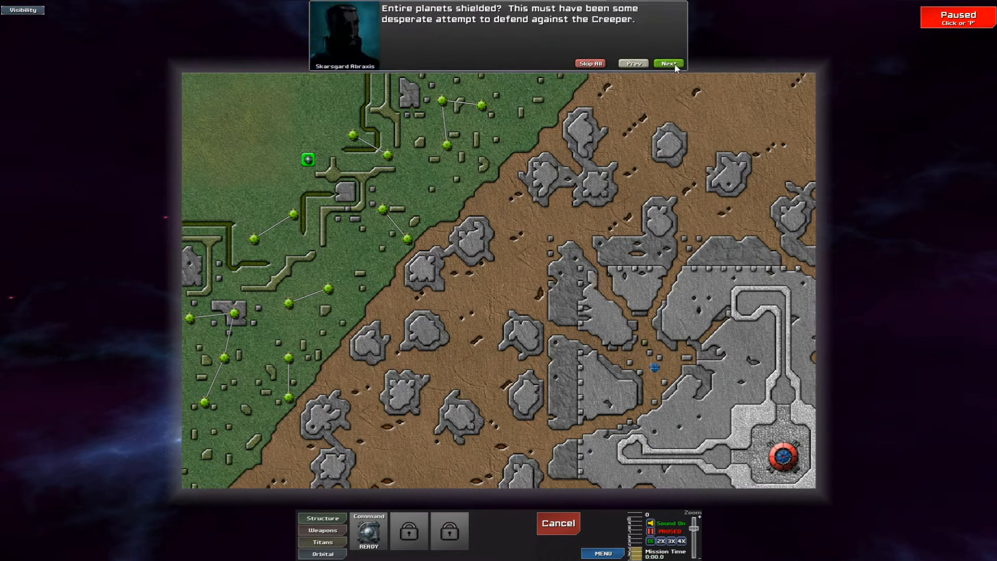
{"action": "left_click", "coordinate": [668, 63]}
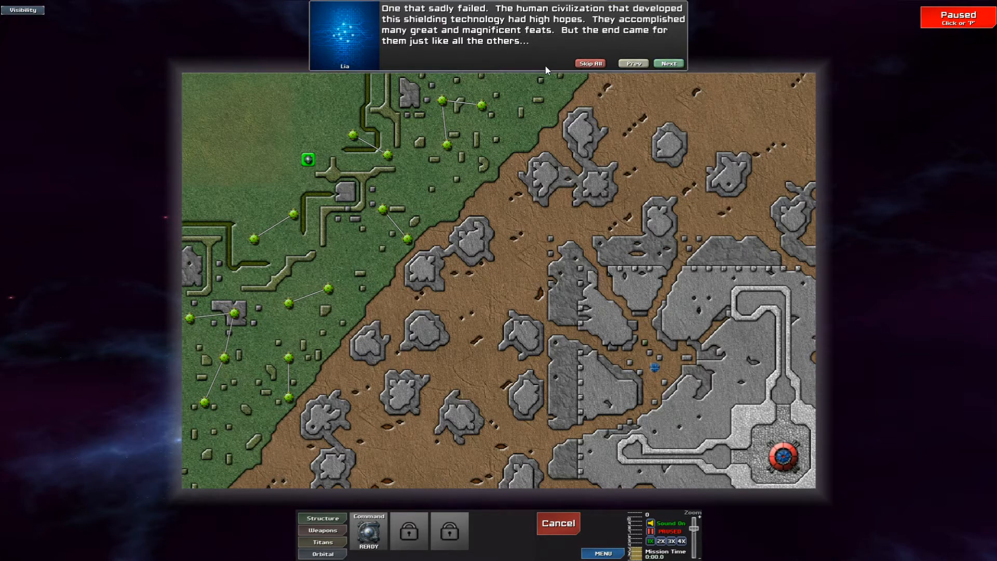
{"action": "left_click", "coordinate": [668, 63]}
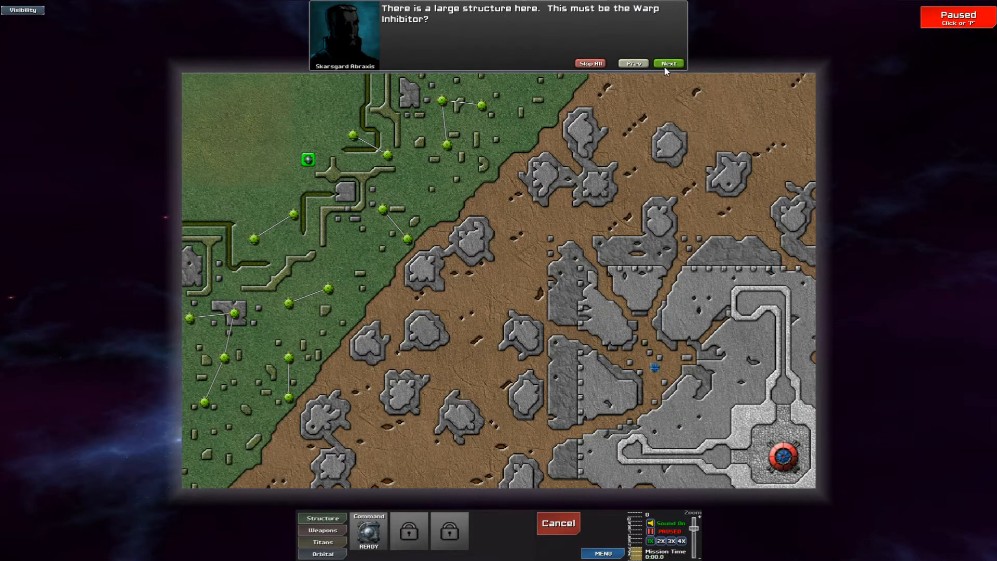
{"action": "left_click", "coordinate": [668, 63]}
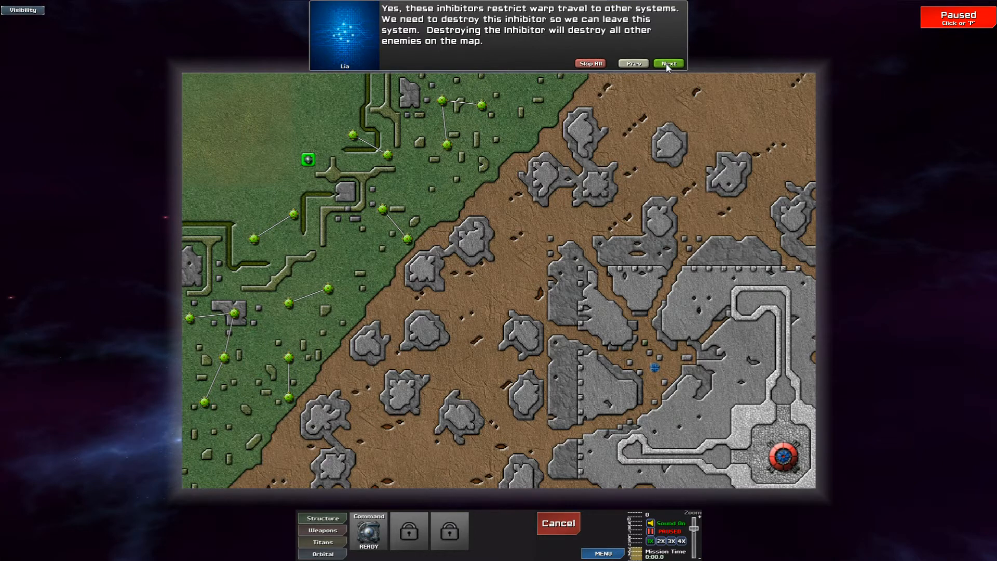
{"action": "left_click", "coordinate": [668, 62]}
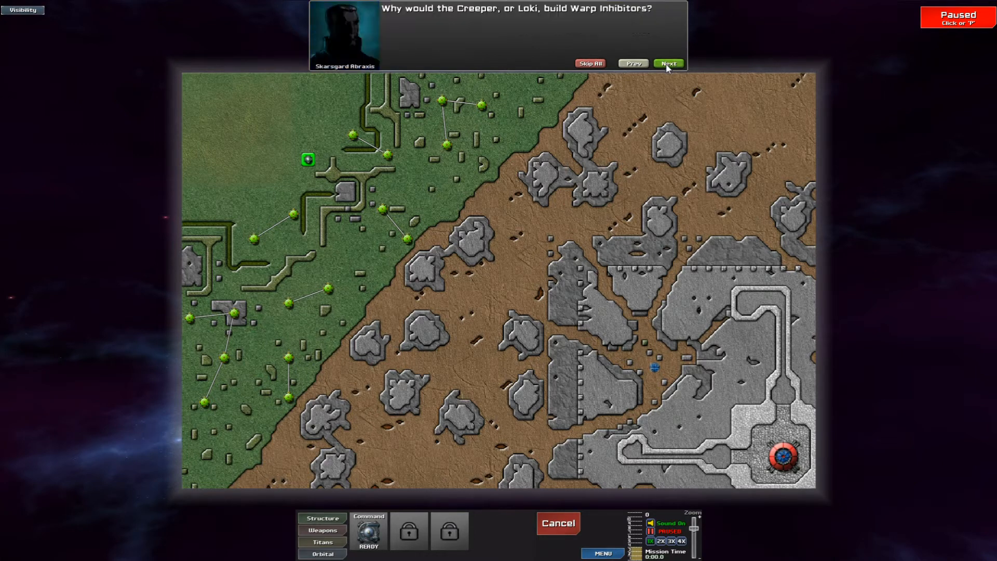
{"action": "left_click", "coordinate": [668, 63]}
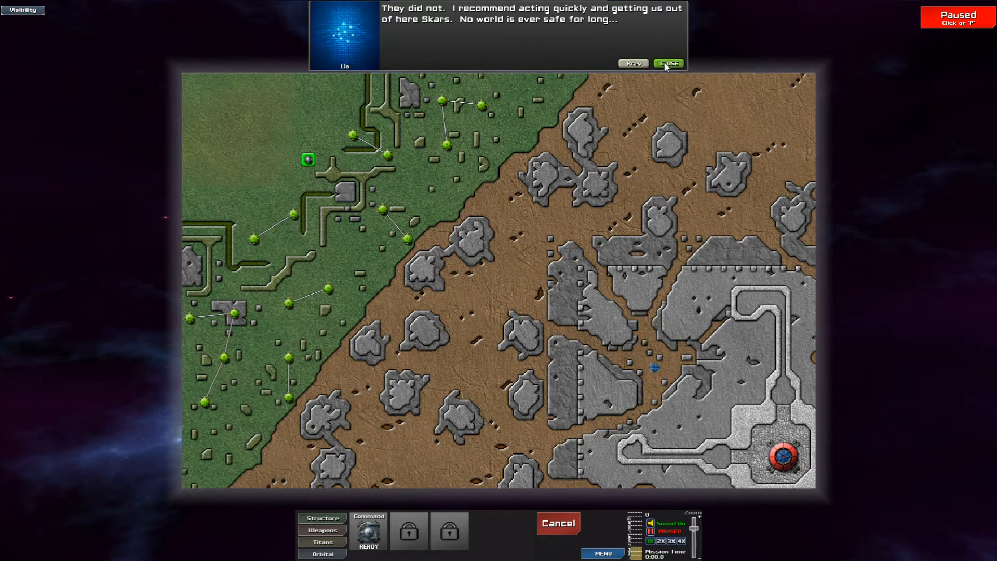
{"action": "left_click", "coordinate": [668, 63]}
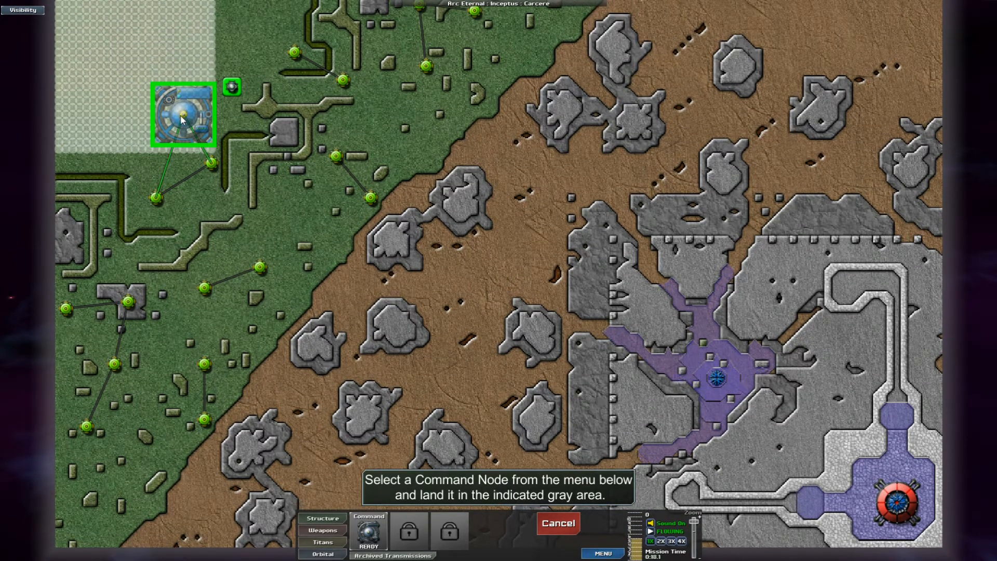
Step: Land the Command Node in the gray clearing, inspect the Tech Artifact, and pick Collector
{"action": "left_click", "coordinate": [183, 113]}
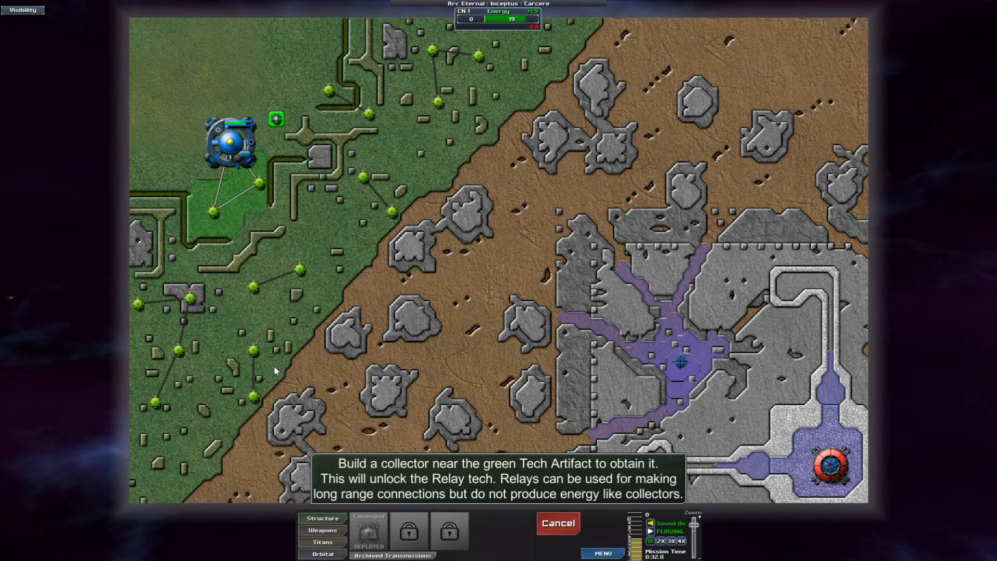
{"action": "mouse_move", "coordinate": [312, 297]}
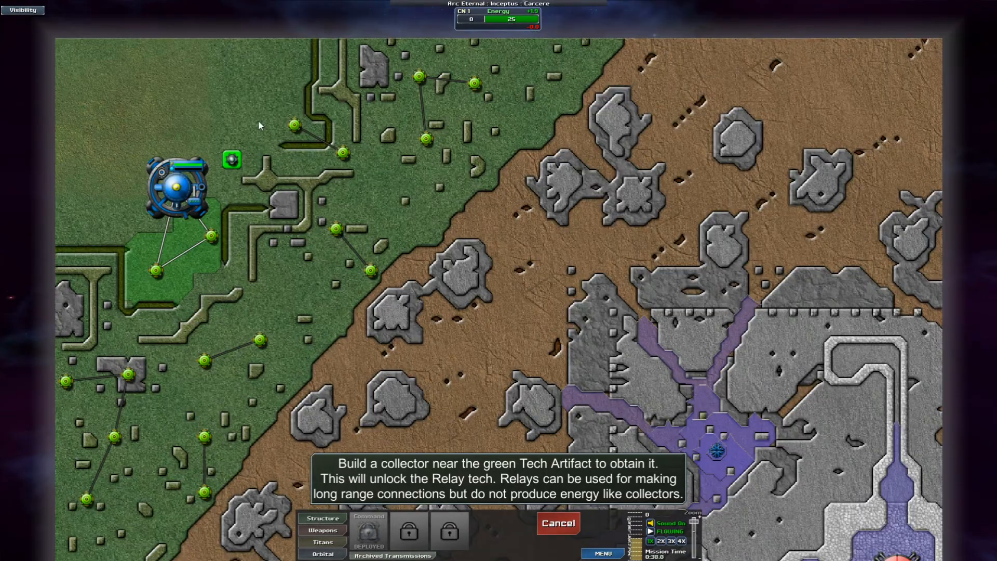
{"action": "left_click", "coordinate": [232, 160]}
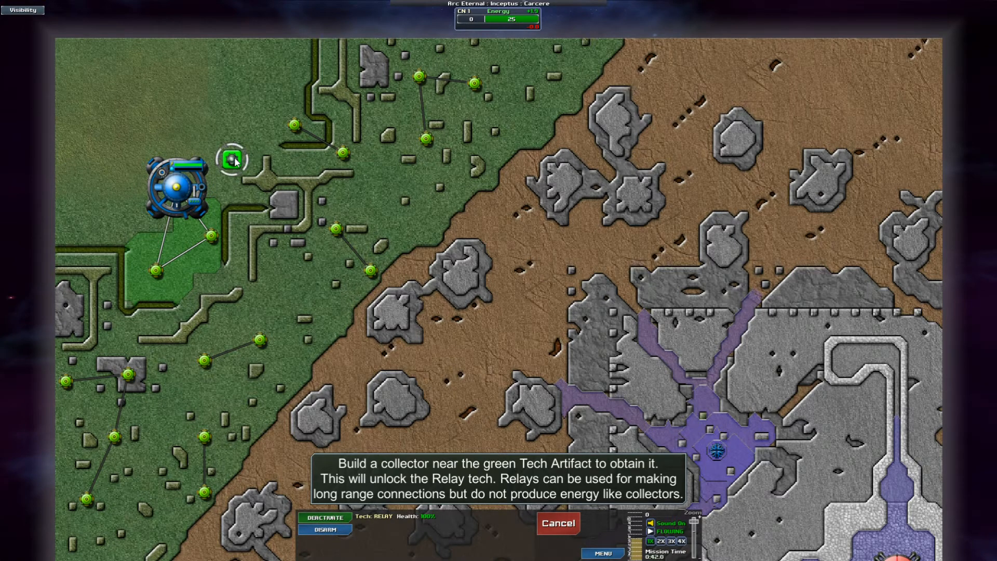
{"action": "mouse_move", "coordinate": [264, 231]}
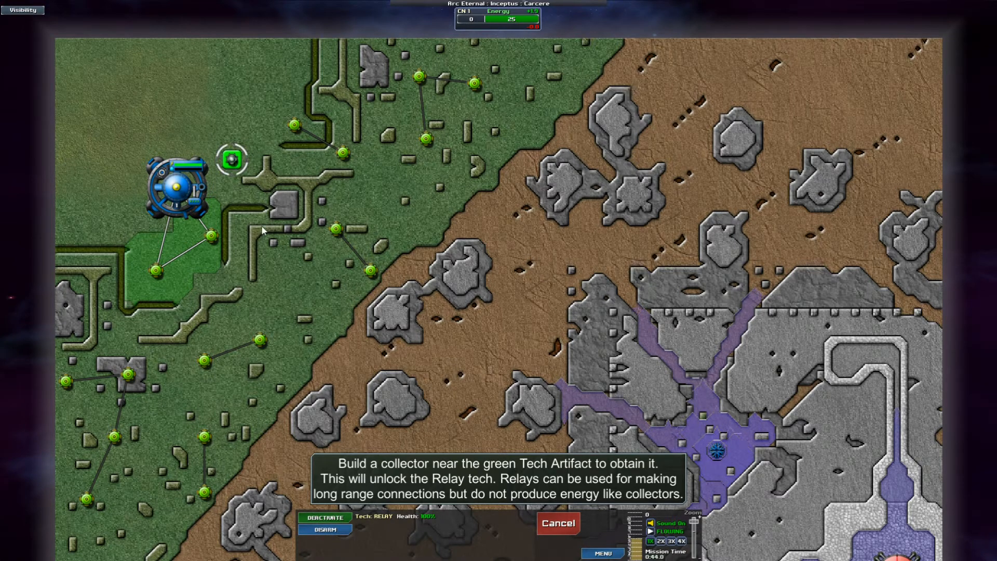
{"action": "mouse_move", "coordinate": [388, 425]}
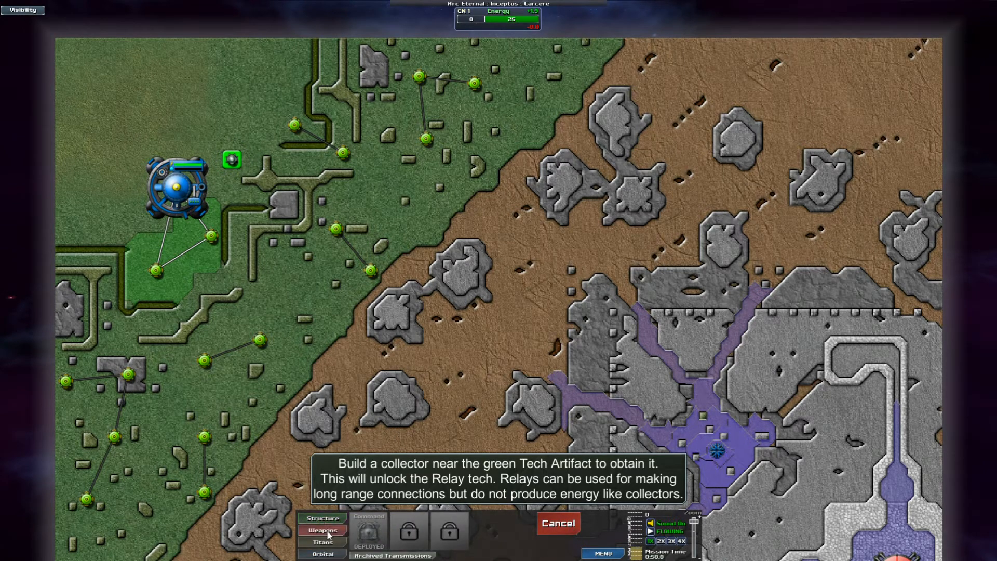
{"action": "left_click", "coordinate": [322, 518]}
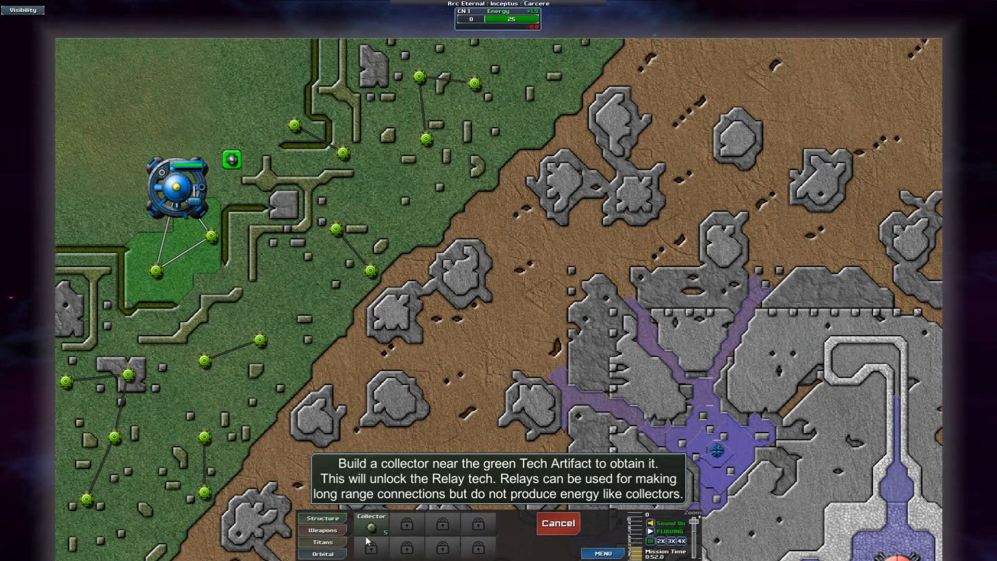
{"action": "left_click", "coordinate": [226, 125]}
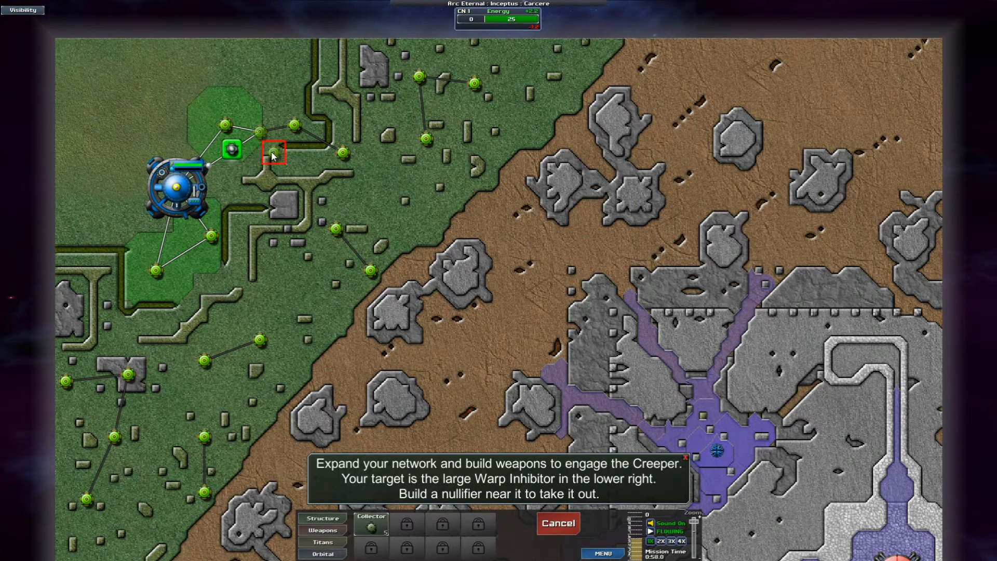
Step: Place a collector beside the Tech Artifact, then a relay on the rocky island
{"action": "left_click", "coordinate": [426, 443]}
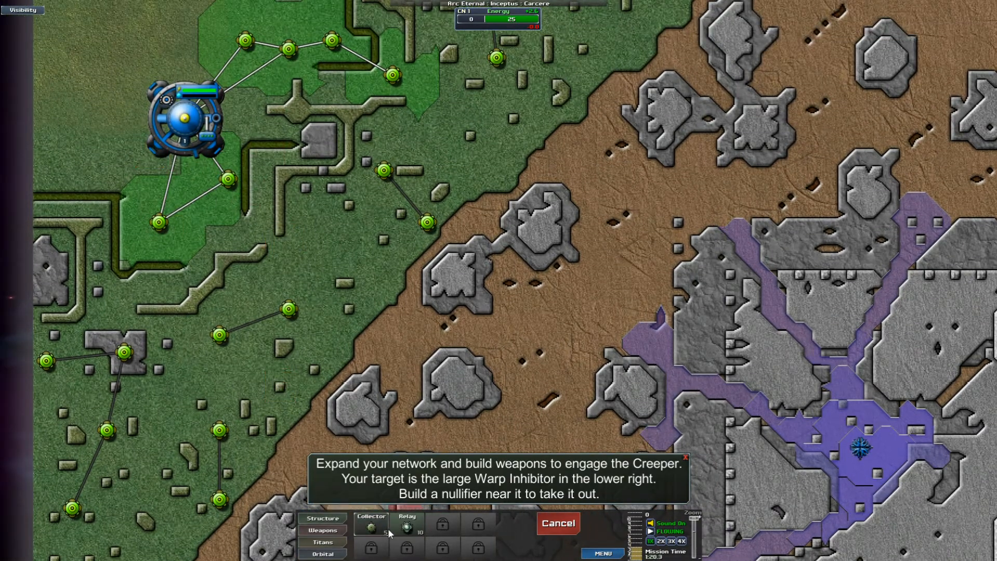
{"action": "left_click", "coordinate": [253, 125]}
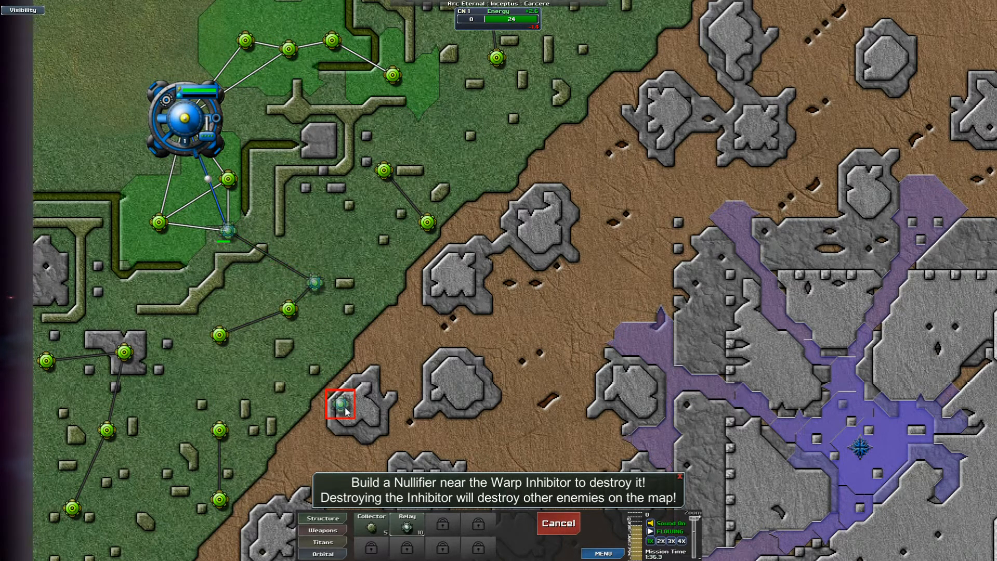
{"action": "left_click", "coordinate": [331, 229]}
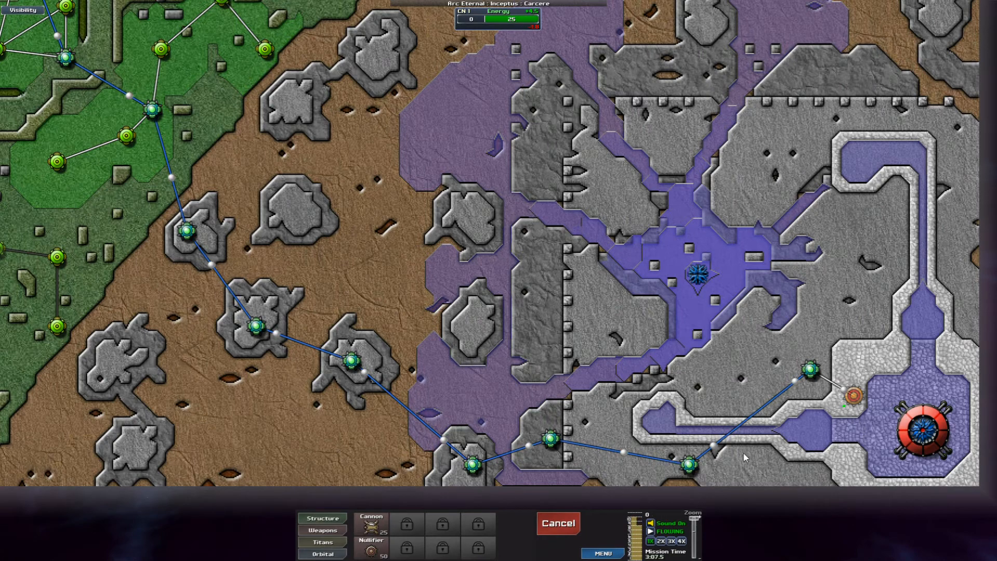
{"action": "mouse_move", "coordinate": [697, 274]}
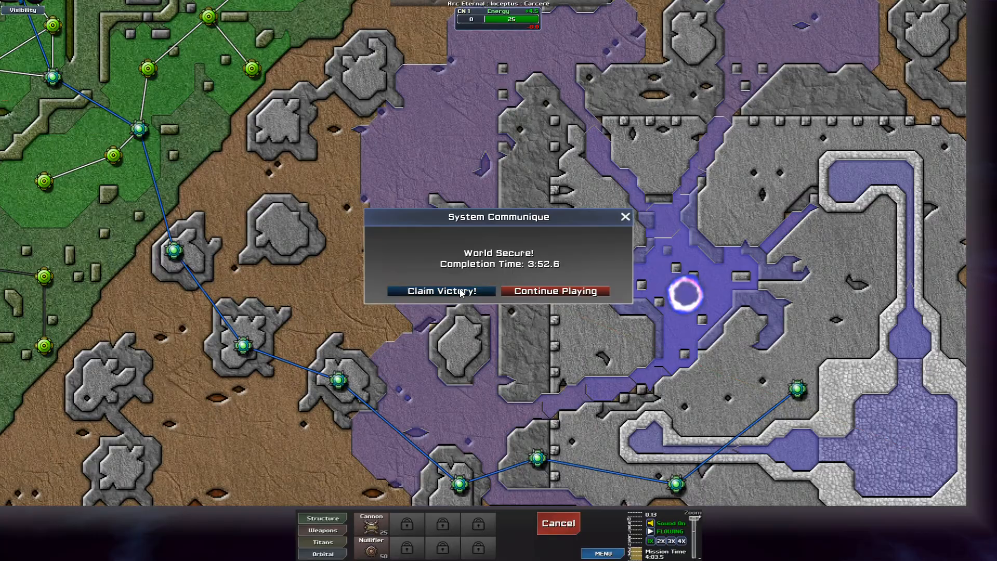
Step: Claim victory and leave Mission Results without submitting the score
{"action": "left_click", "coordinate": [440, 290]}
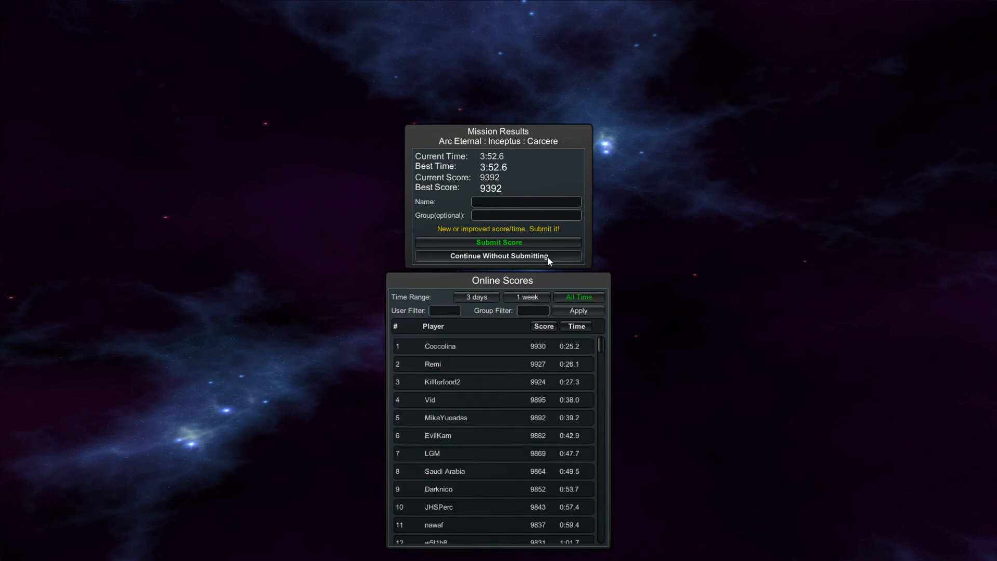
{"action": "left_click", "coordinate": [498, 255]}
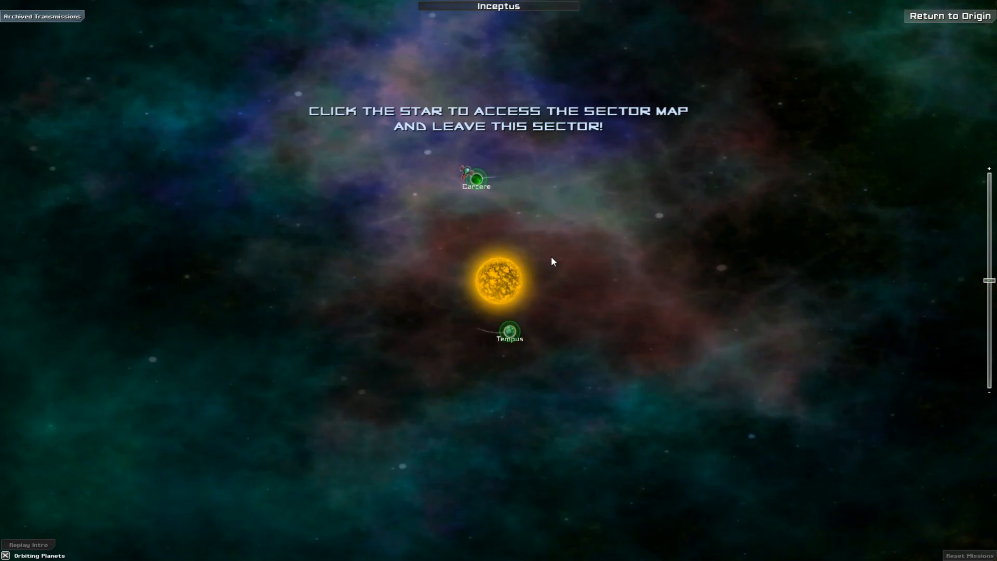